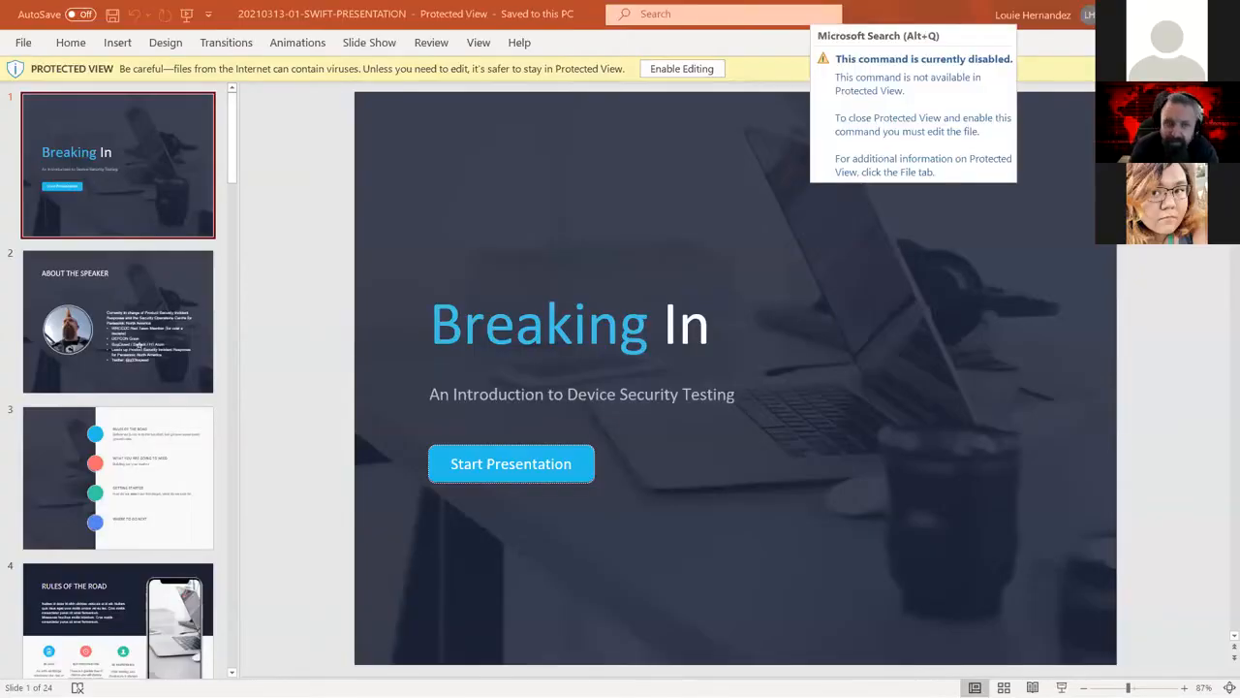
Dismiss the Protected View disabled-command notice, keeping the title slide visible.
click(313, 200)
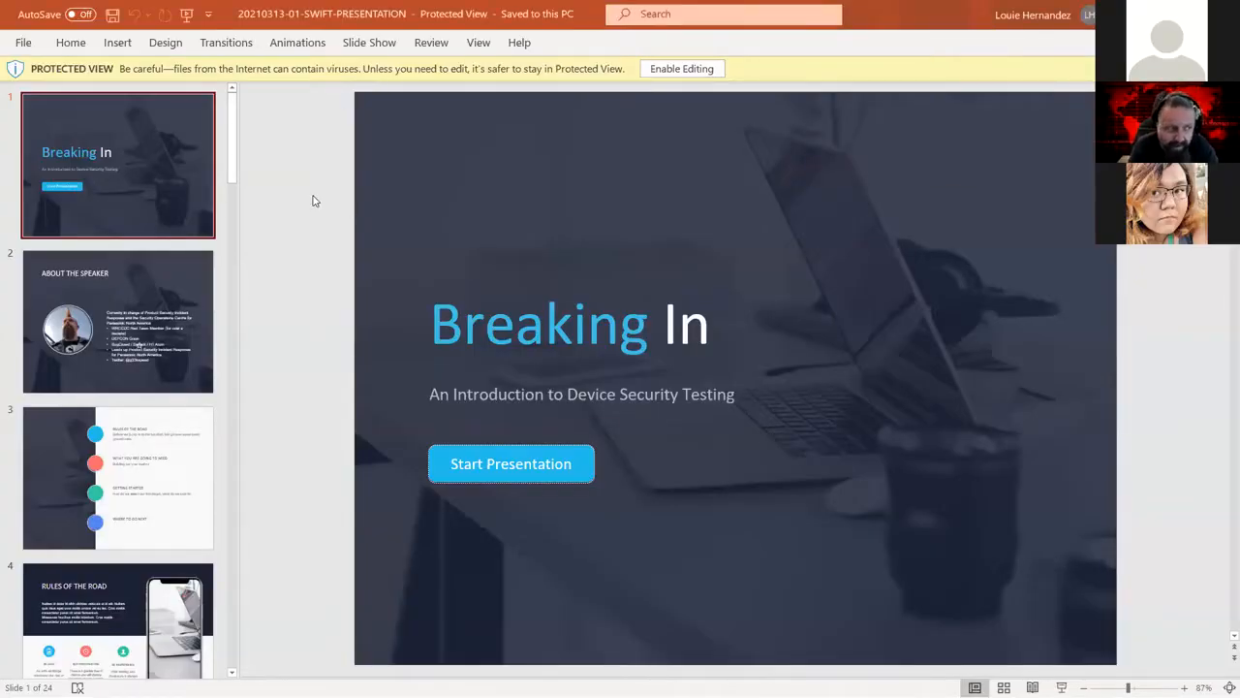
mouse_move(415, 195)
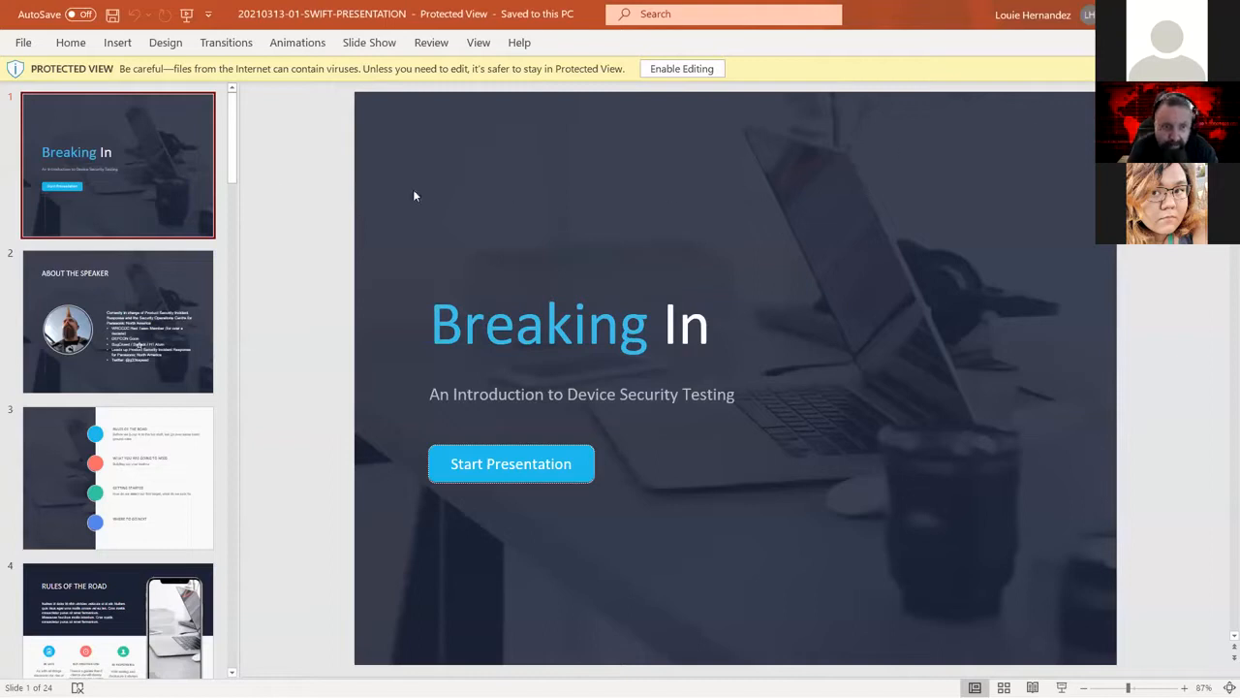
mouse_move(163, 167)
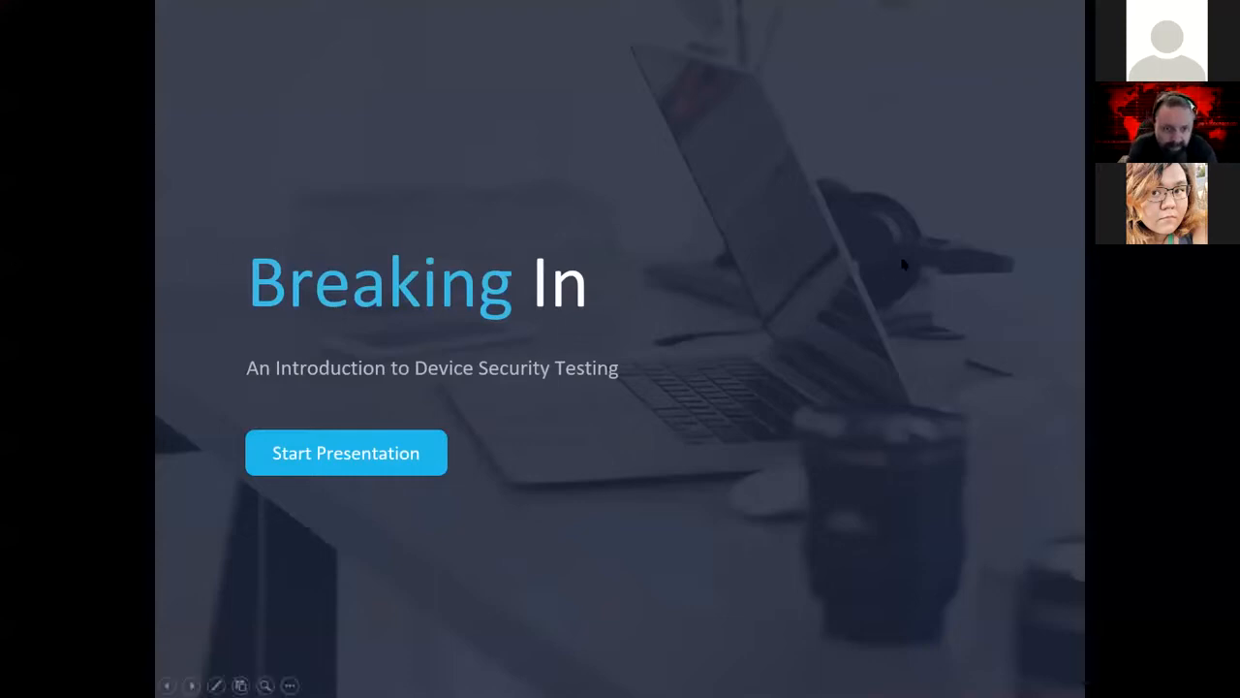
mouse_move(967, 271)
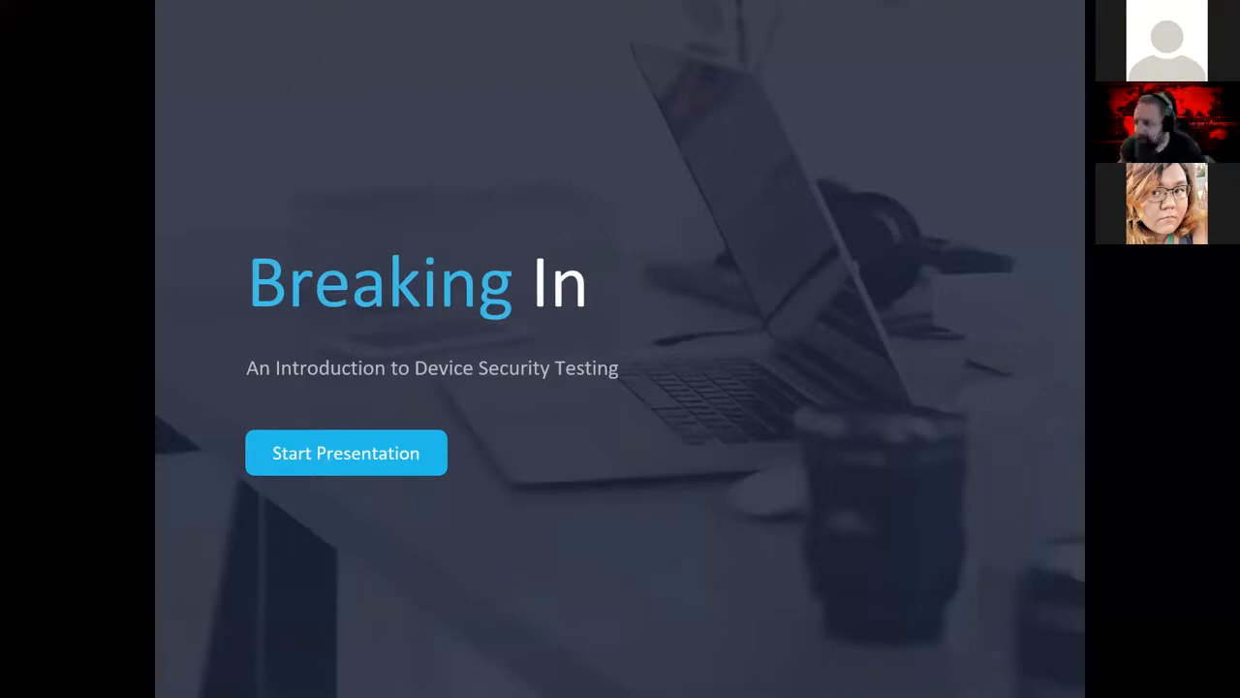
mouse_move(676, 31)
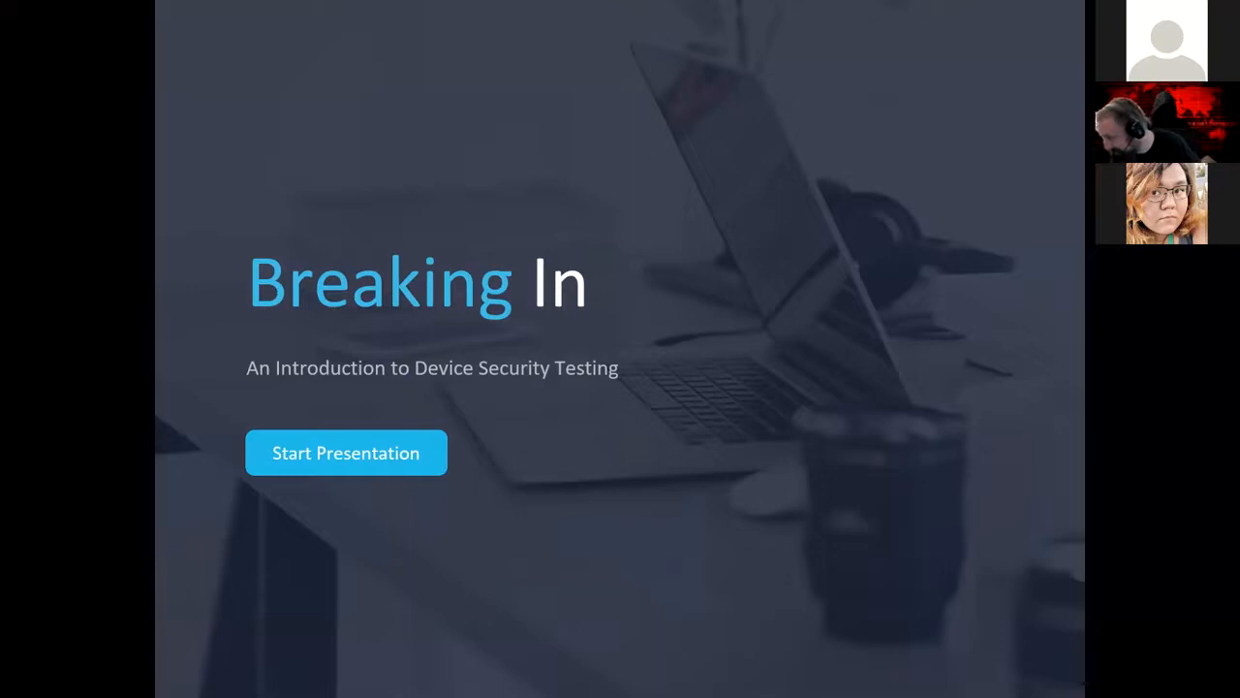
click(345, 453)
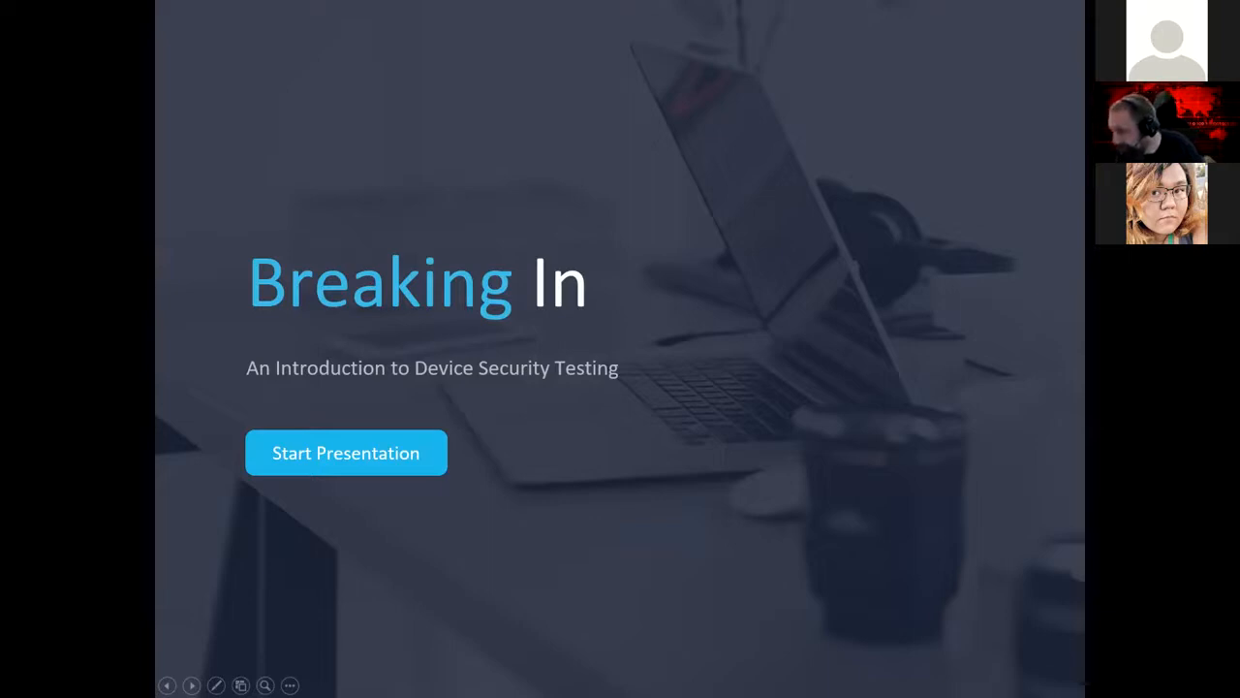
mouse_move(872, 275)
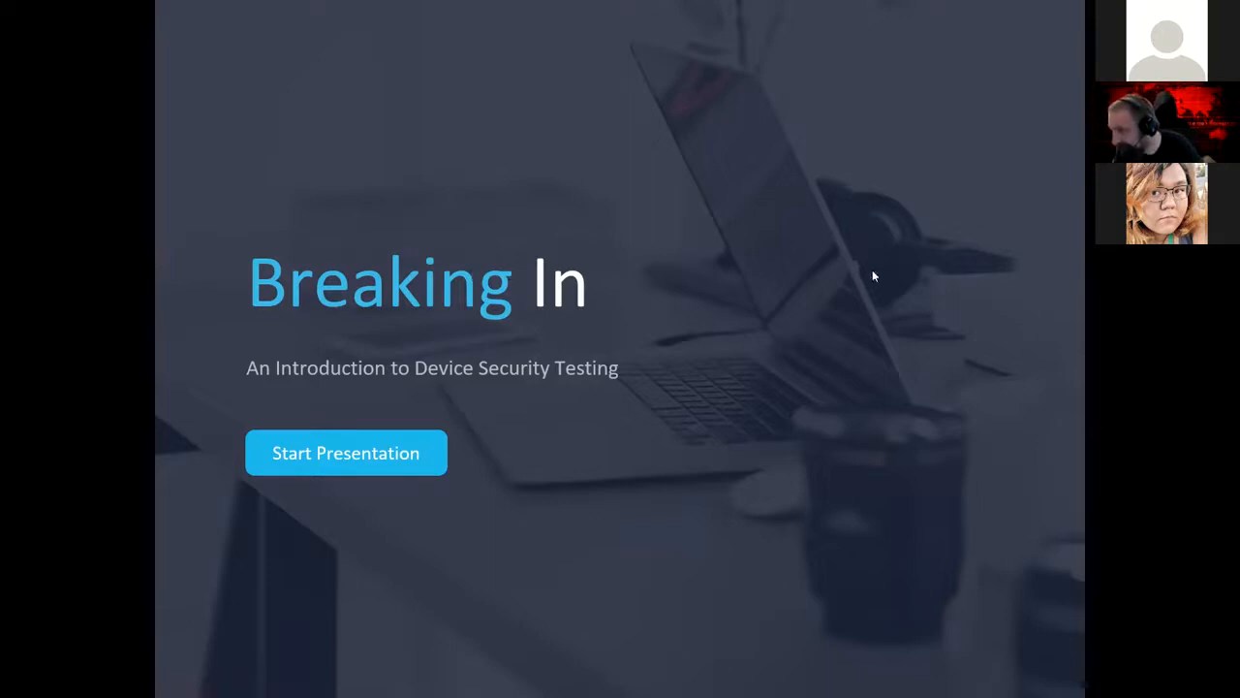
mouse_move(4, 318)
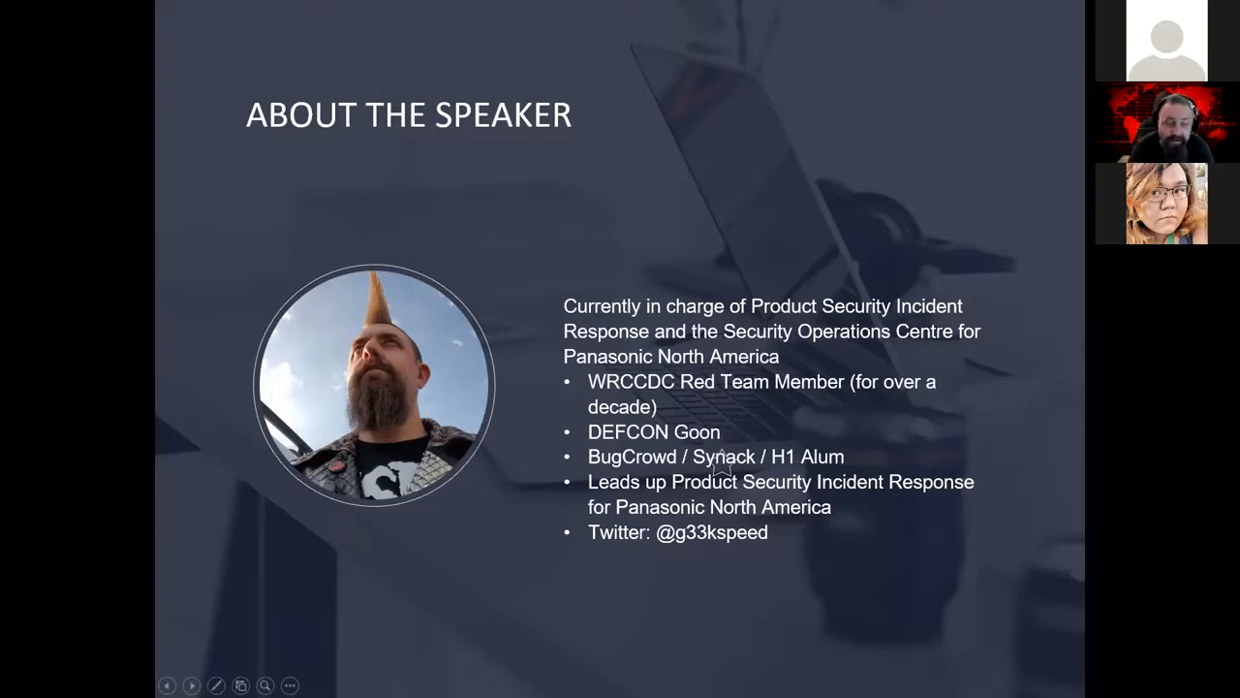
mouse_move(112, 101)
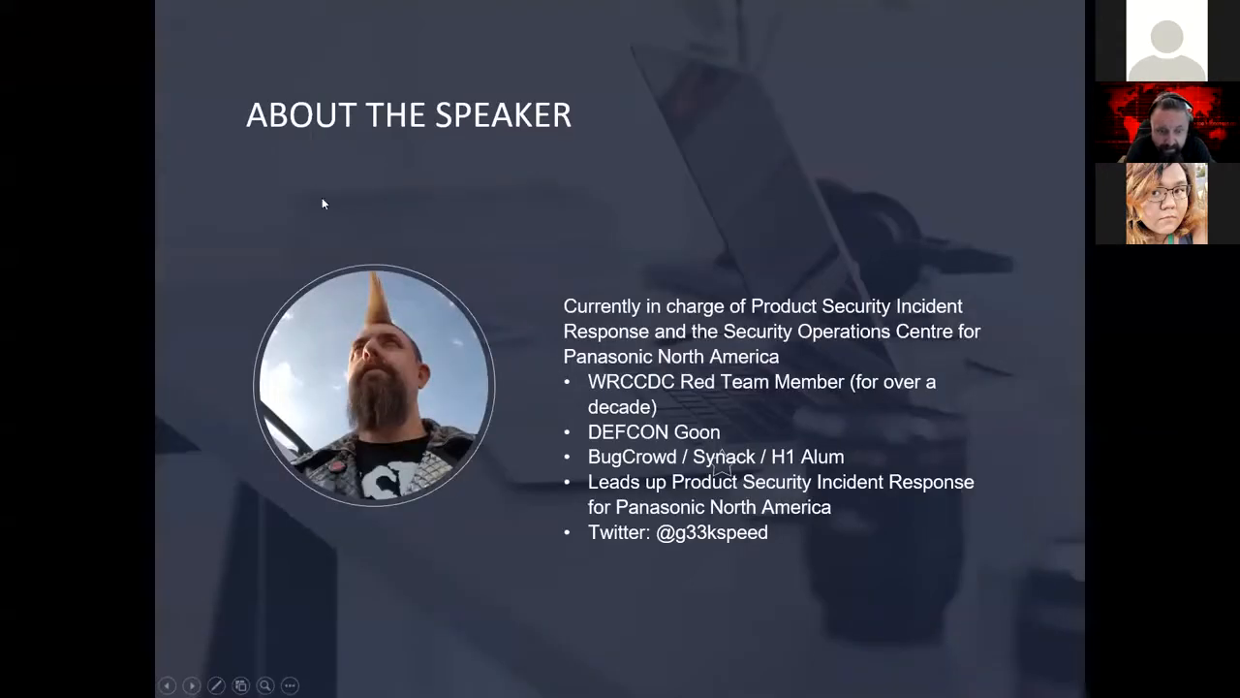
mouse_move(520, 254)
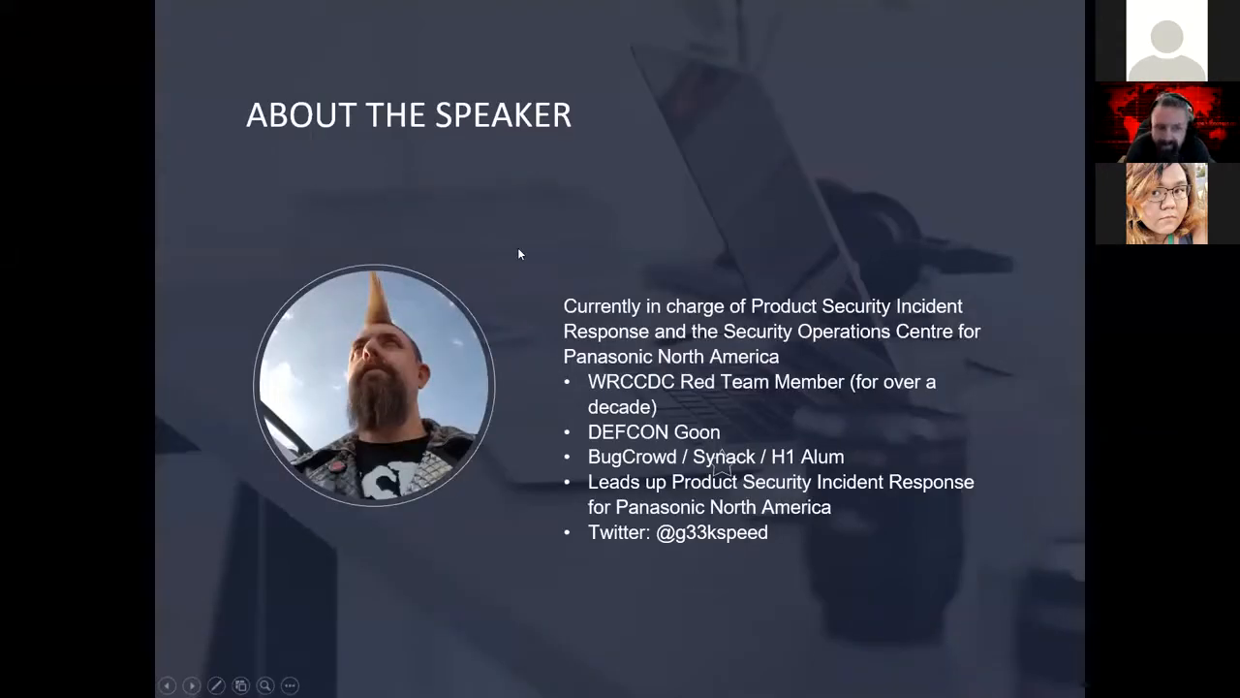
mouse_move(519, 253)
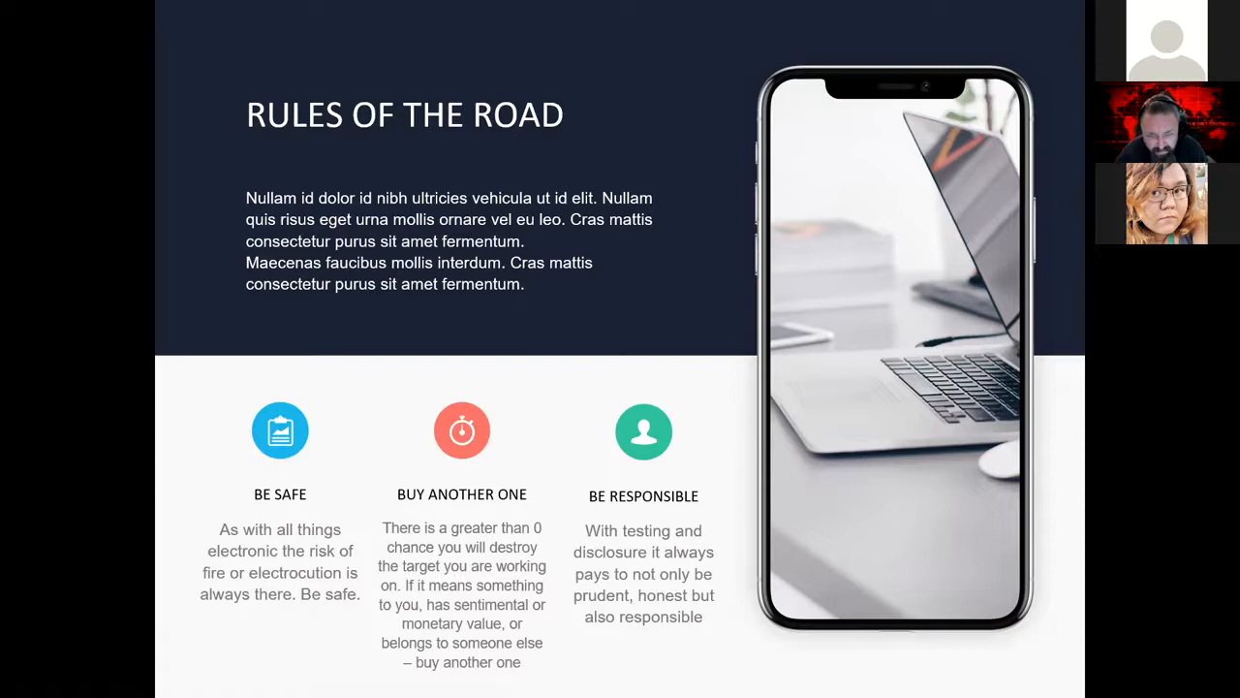
mouse_move(256, 405)
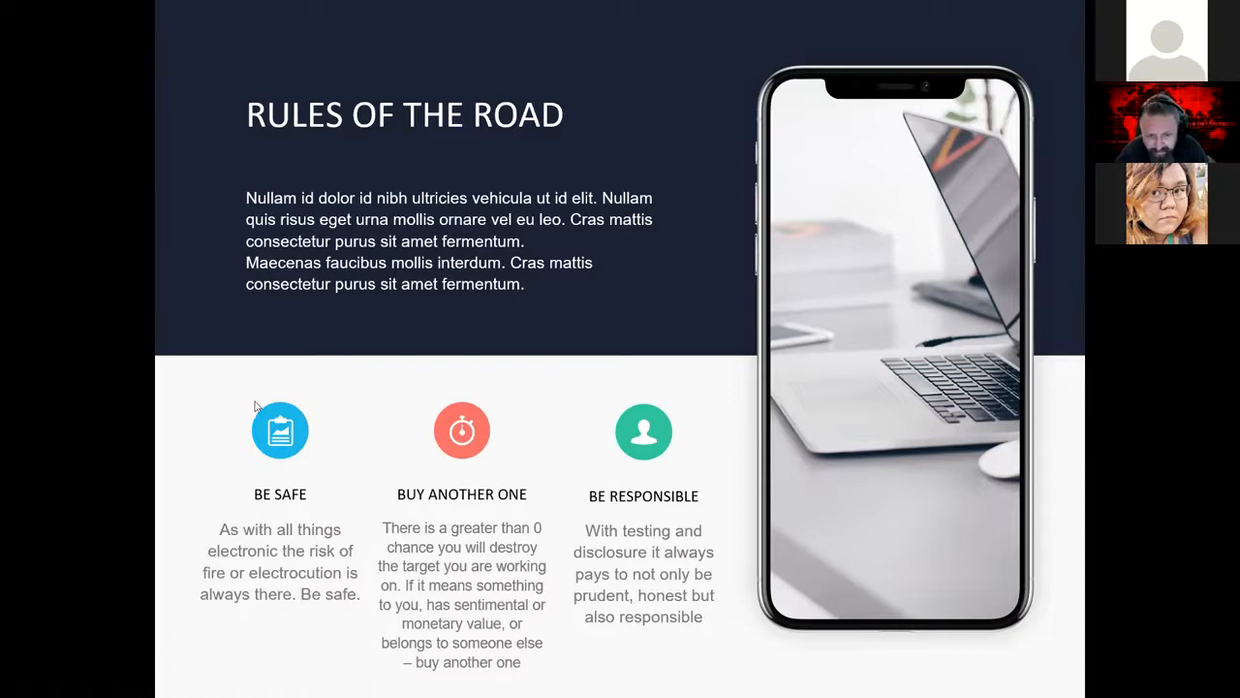
mouse_move(643, 31)
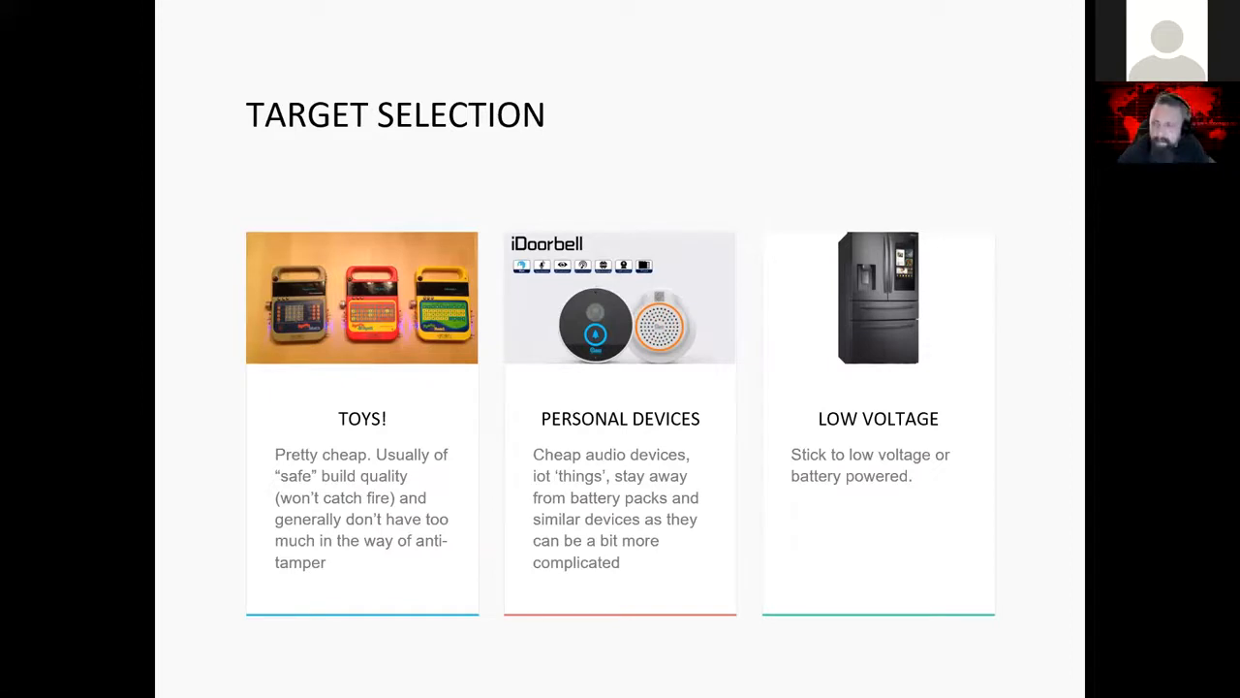
Advance to the Research slide covering FCC records, ODM/OEM websites and datasheets.
key(Right)
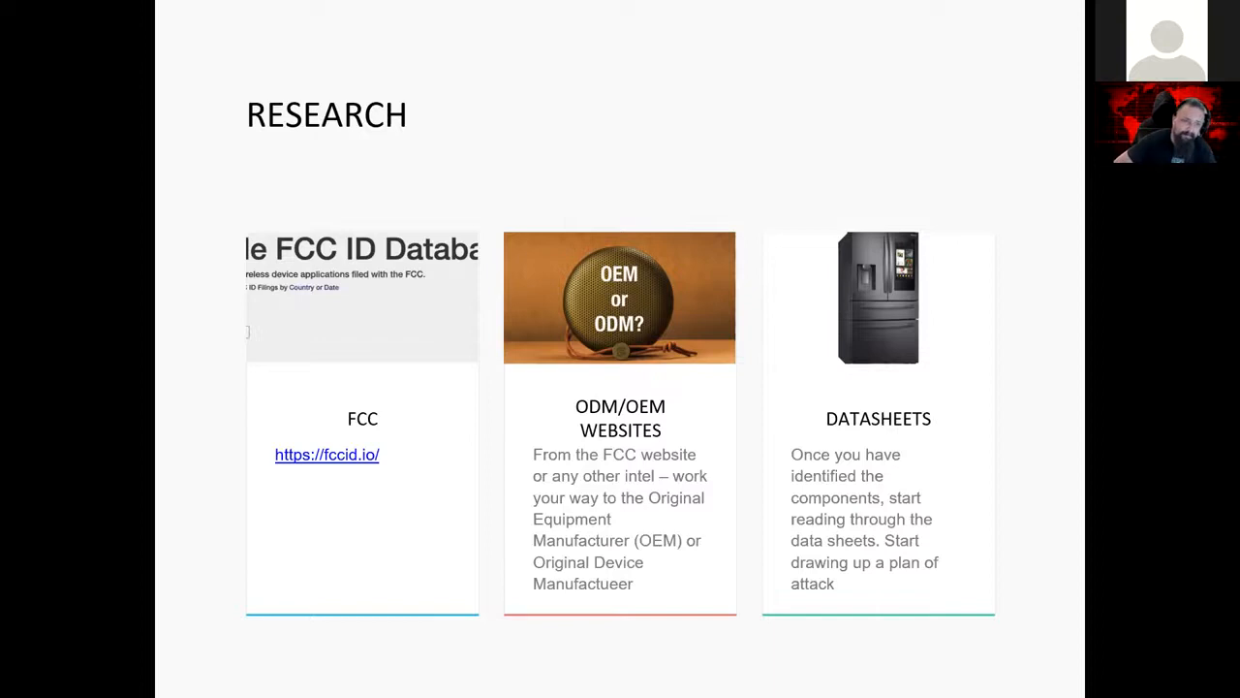
key(Right)
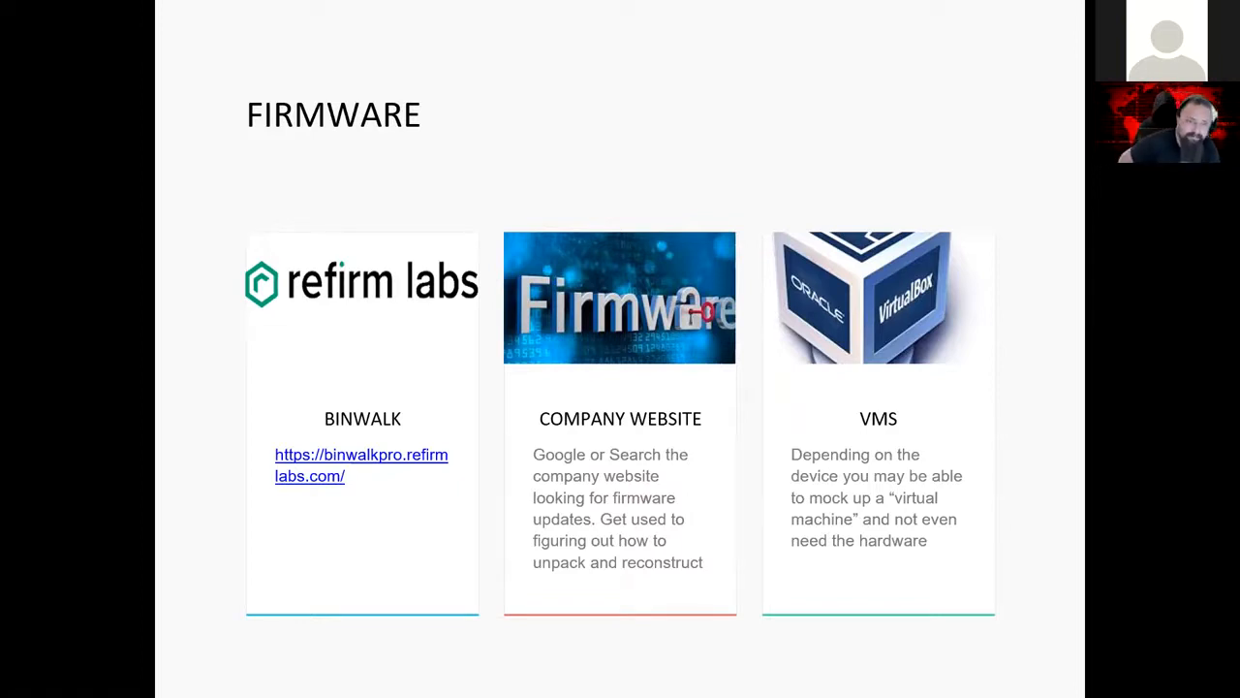
key(Right)
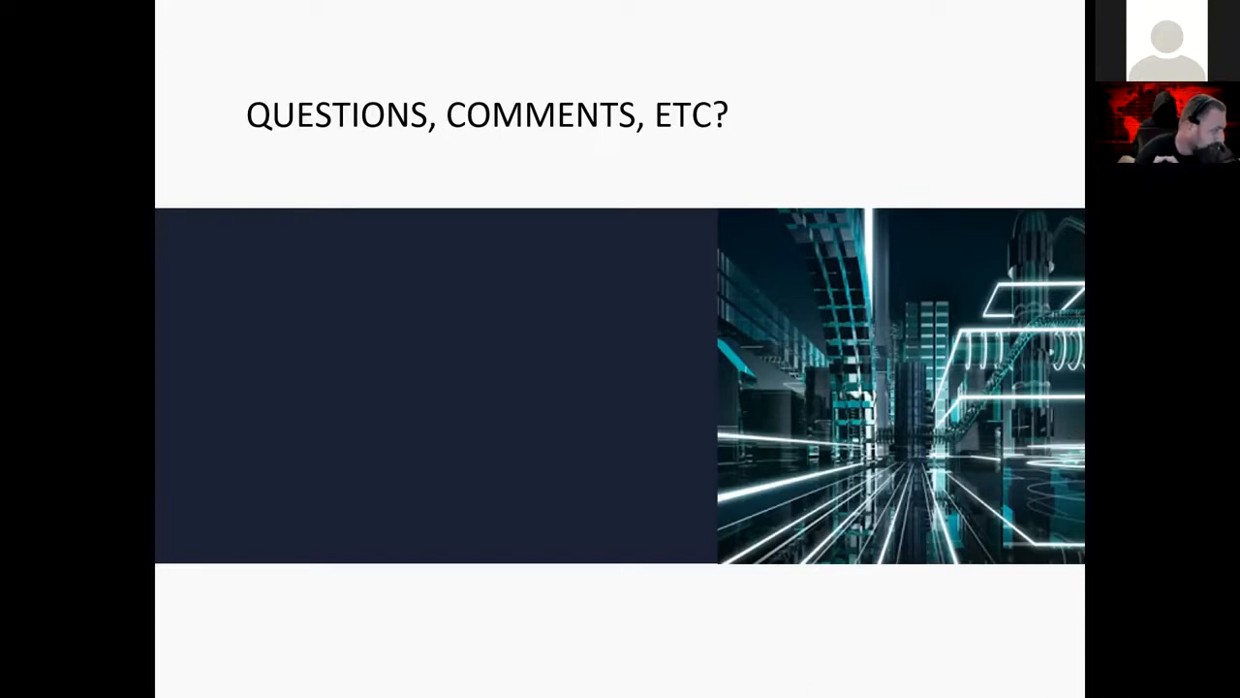
mouse_move(593, 120)
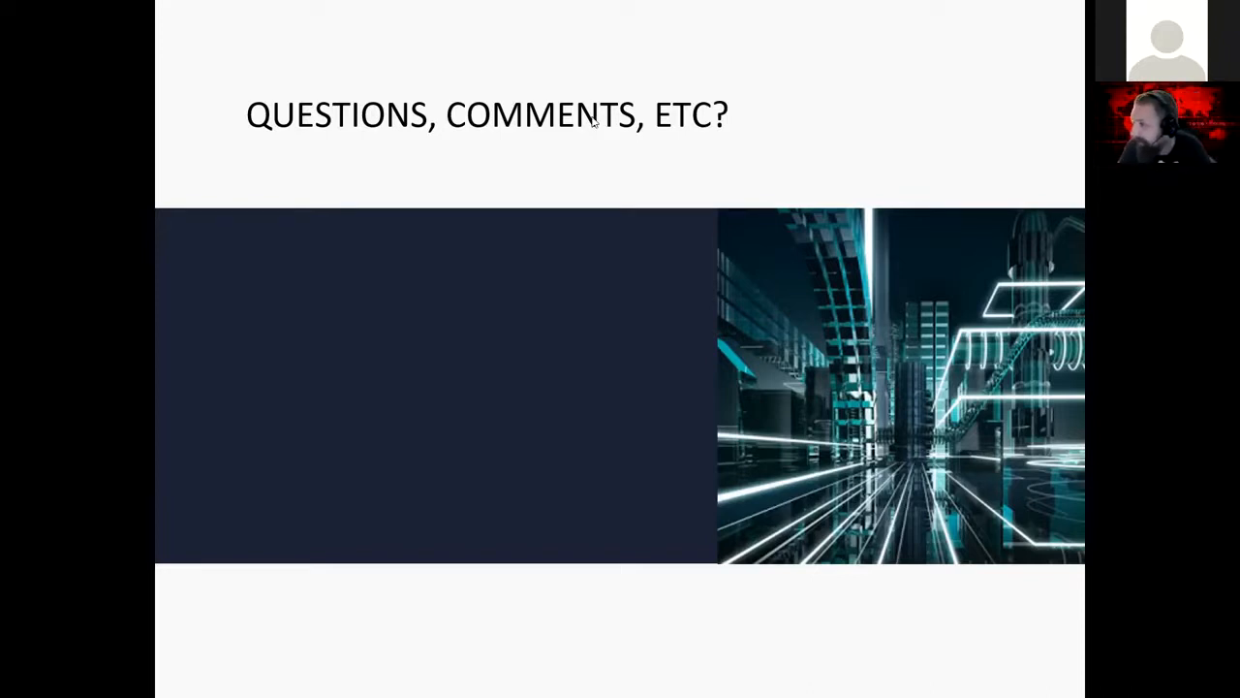